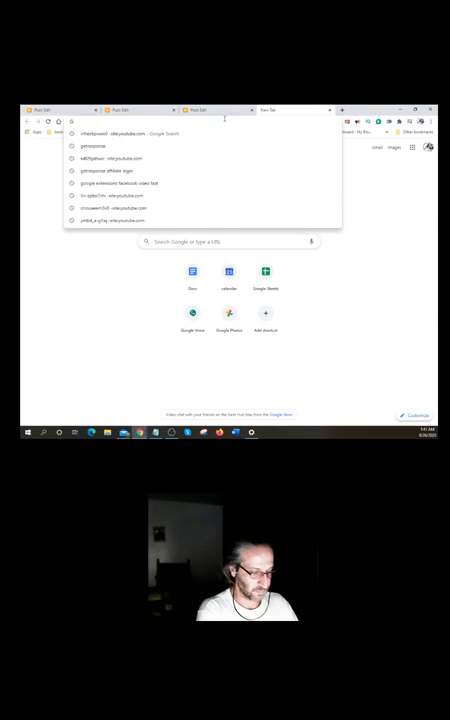
- Load the GetResponse website in a new tab, then return to the Blogger draft
type("au")
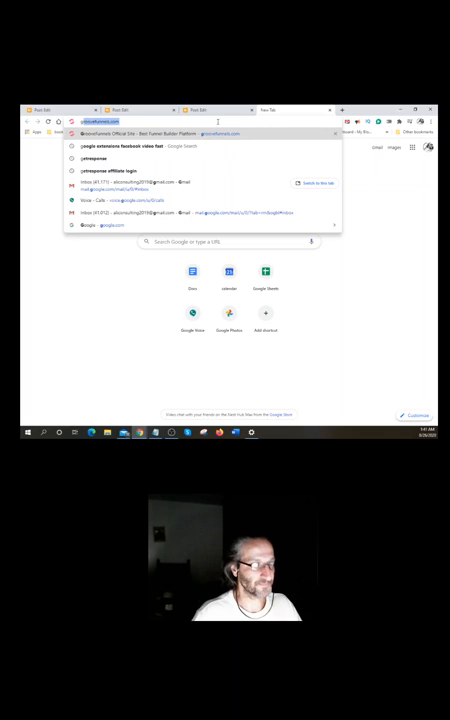
type("getresponse")
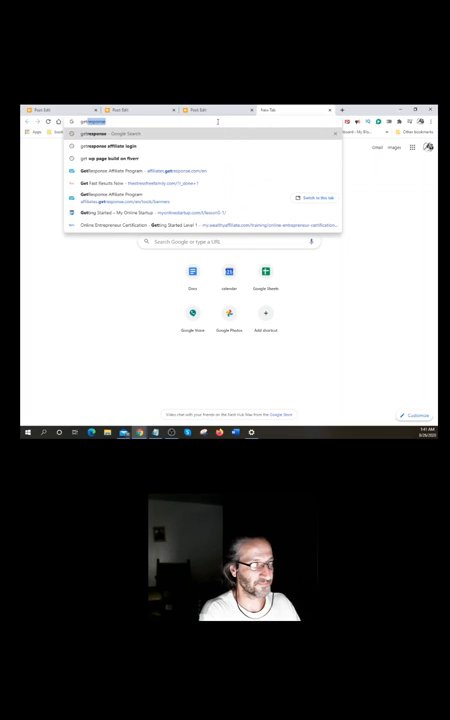
key("enter")
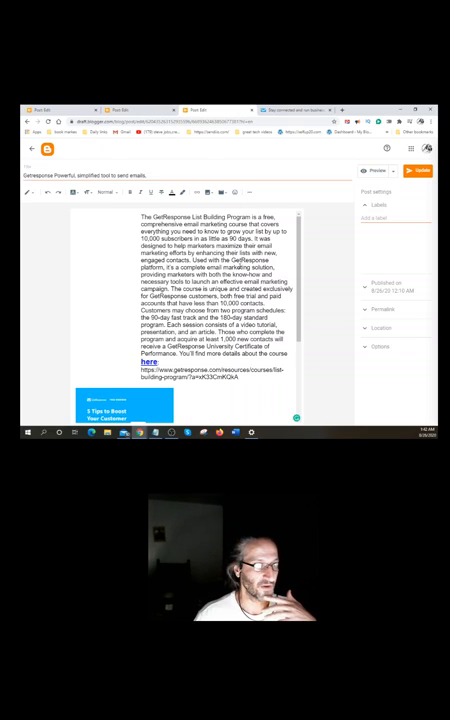
- Preview the GetResponse post, leaving the editor despite unsaved changes
scroll("down", 3)
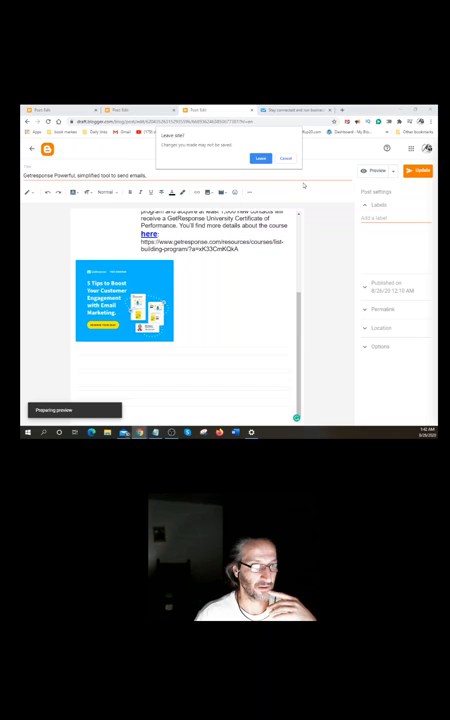
left_click(260, 158)
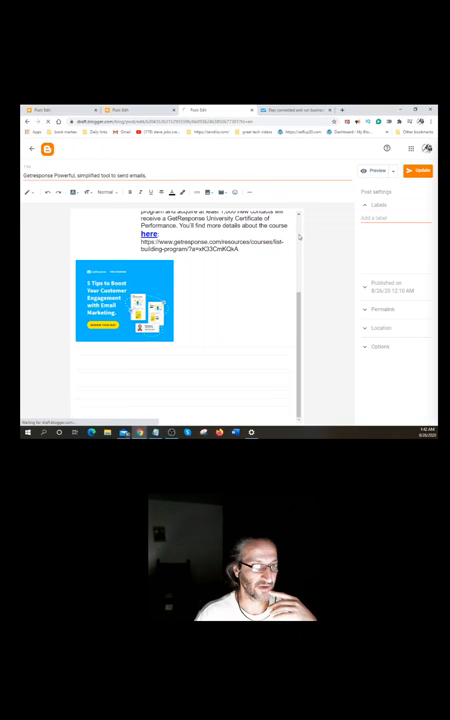
- Open the live GetResponse post on the Make Money at Home blog
left_click(377, 170)
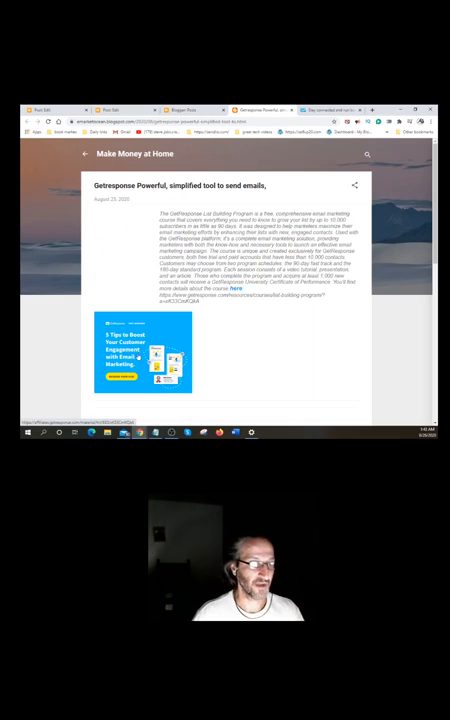
- Test the email-marketing banner link, then return to the draft's second placeholder
left_click(143, 360)
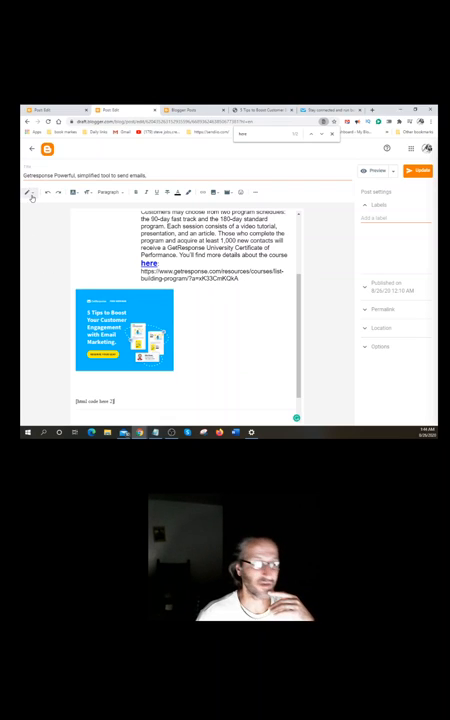
- Switch the Blogger post editor to HTML view
left_click(28, 193)
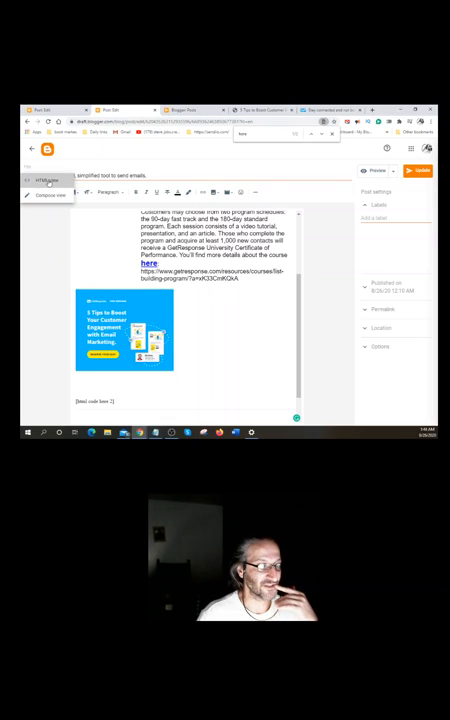
left_click(46, 180)
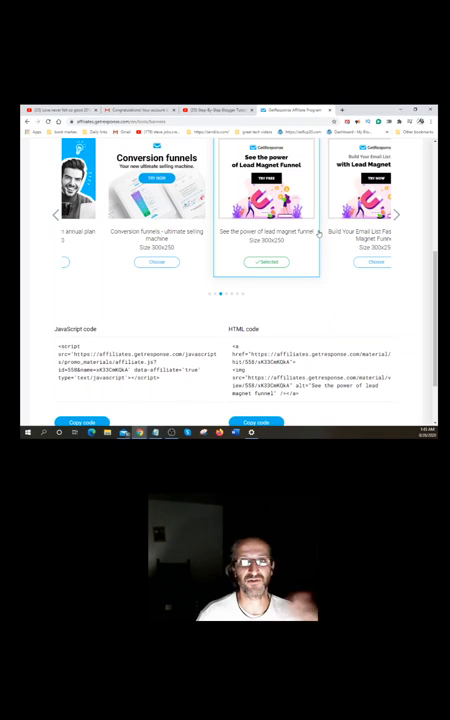
- Copy the HTML code of the 300x250 lead magnet funnel banner
scroll("down", 3)
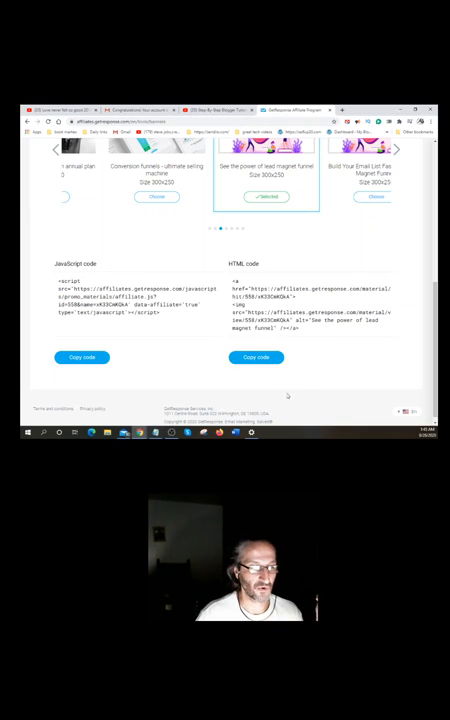
left_click(256, 357)
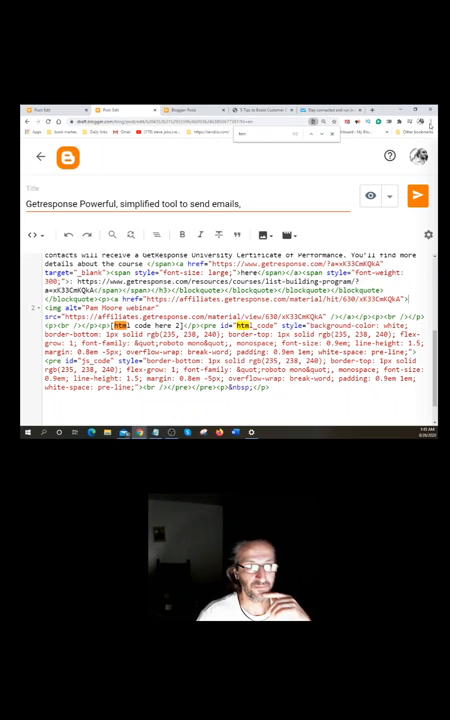
- Place the cursor in the post's HTML to paste the first banner code
left_click(432, 120)
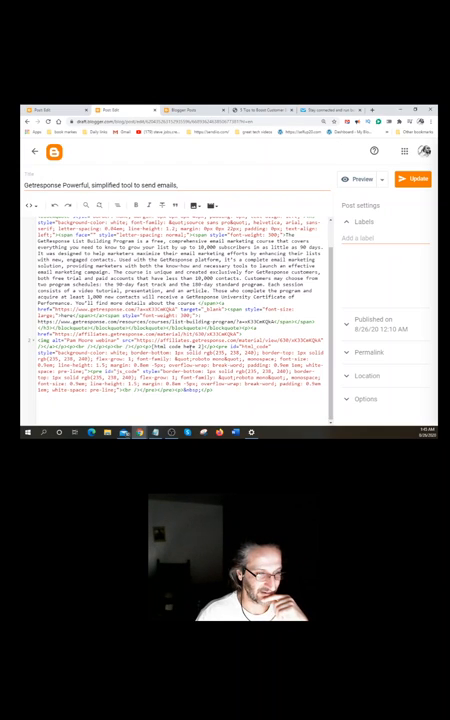
mouse_move(362, 179)
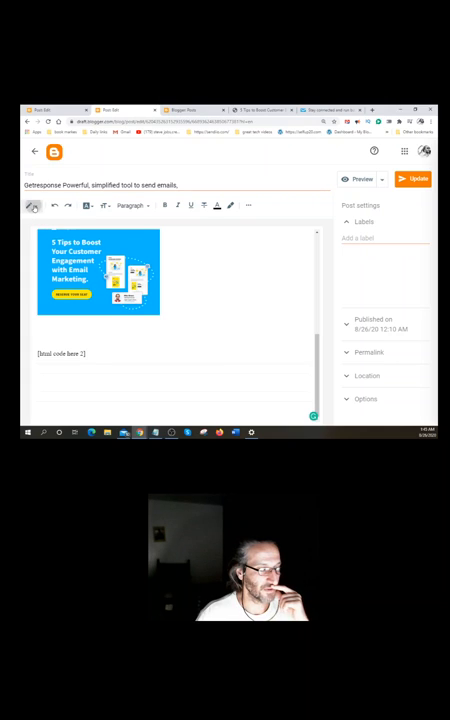
- In HTML view, select the [html code here 2] placeholder to replace with the funnel banner
left_click(35, 205)
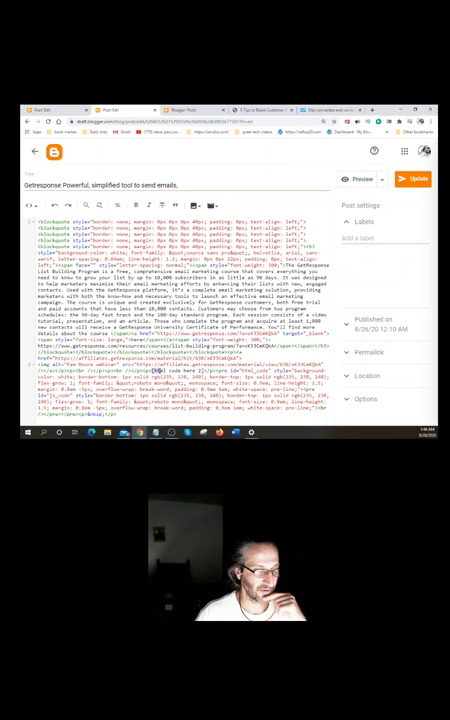
double_click(180, 369)
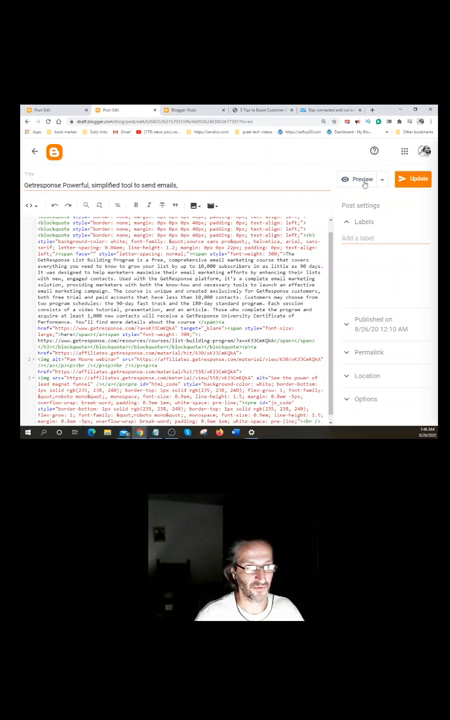
- Preview the updated post and scroll through its text and GetResponse banner
left_click(361, 179)
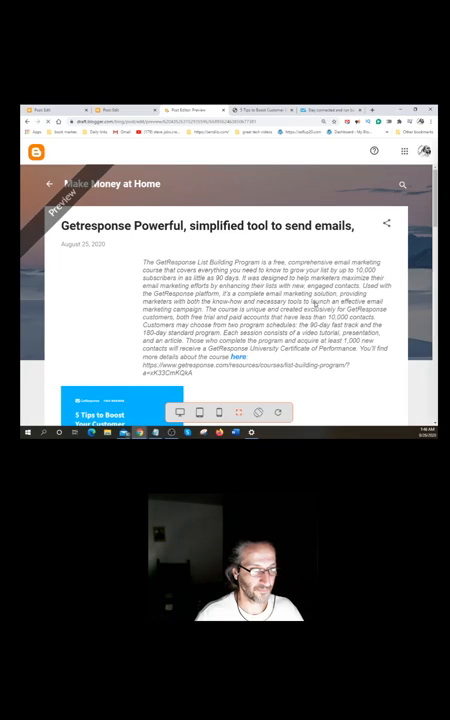
scroll("down", 3)
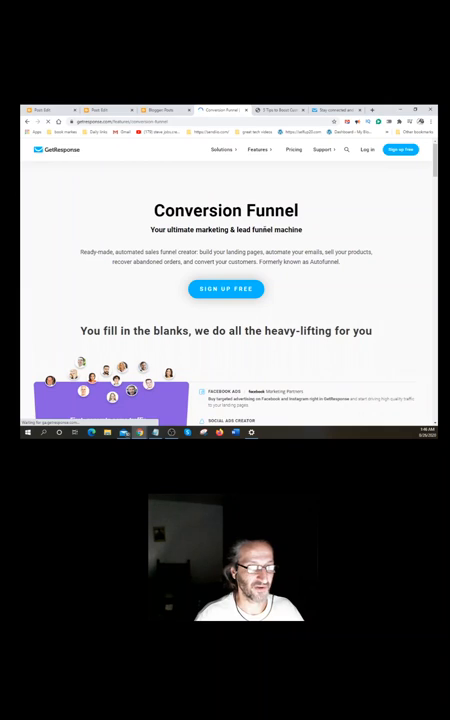
- Scroll through the GetResponse Conversion Funnel features page
scroll("down", 3)
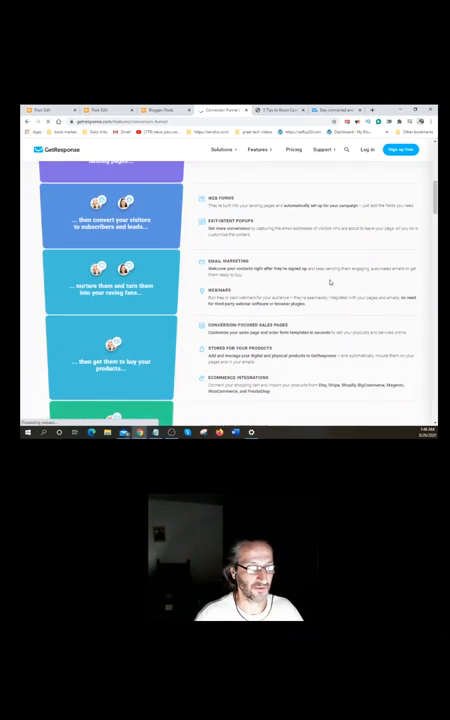
scroll("down", 3)
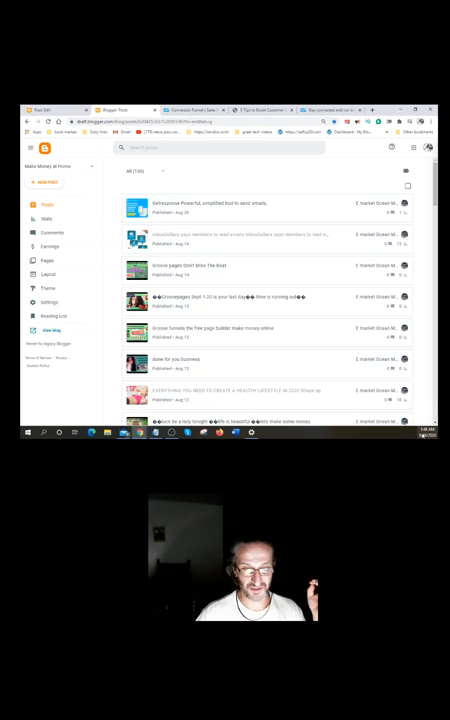
- Check today's date and time from the taskbar clock with the GetResponse post atop the Posts list
left_click(427, 432)
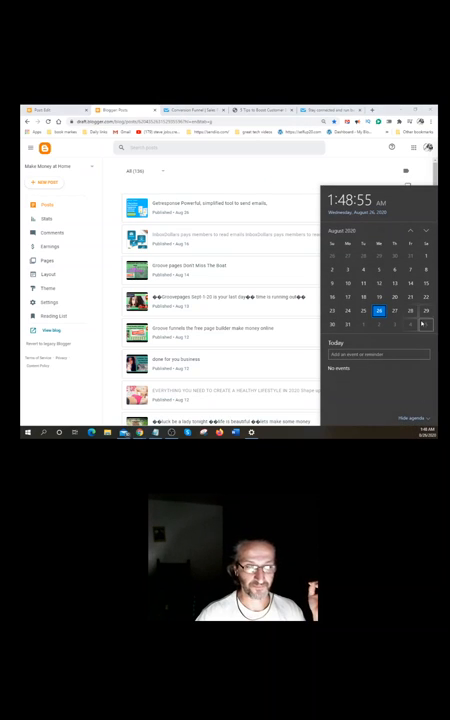